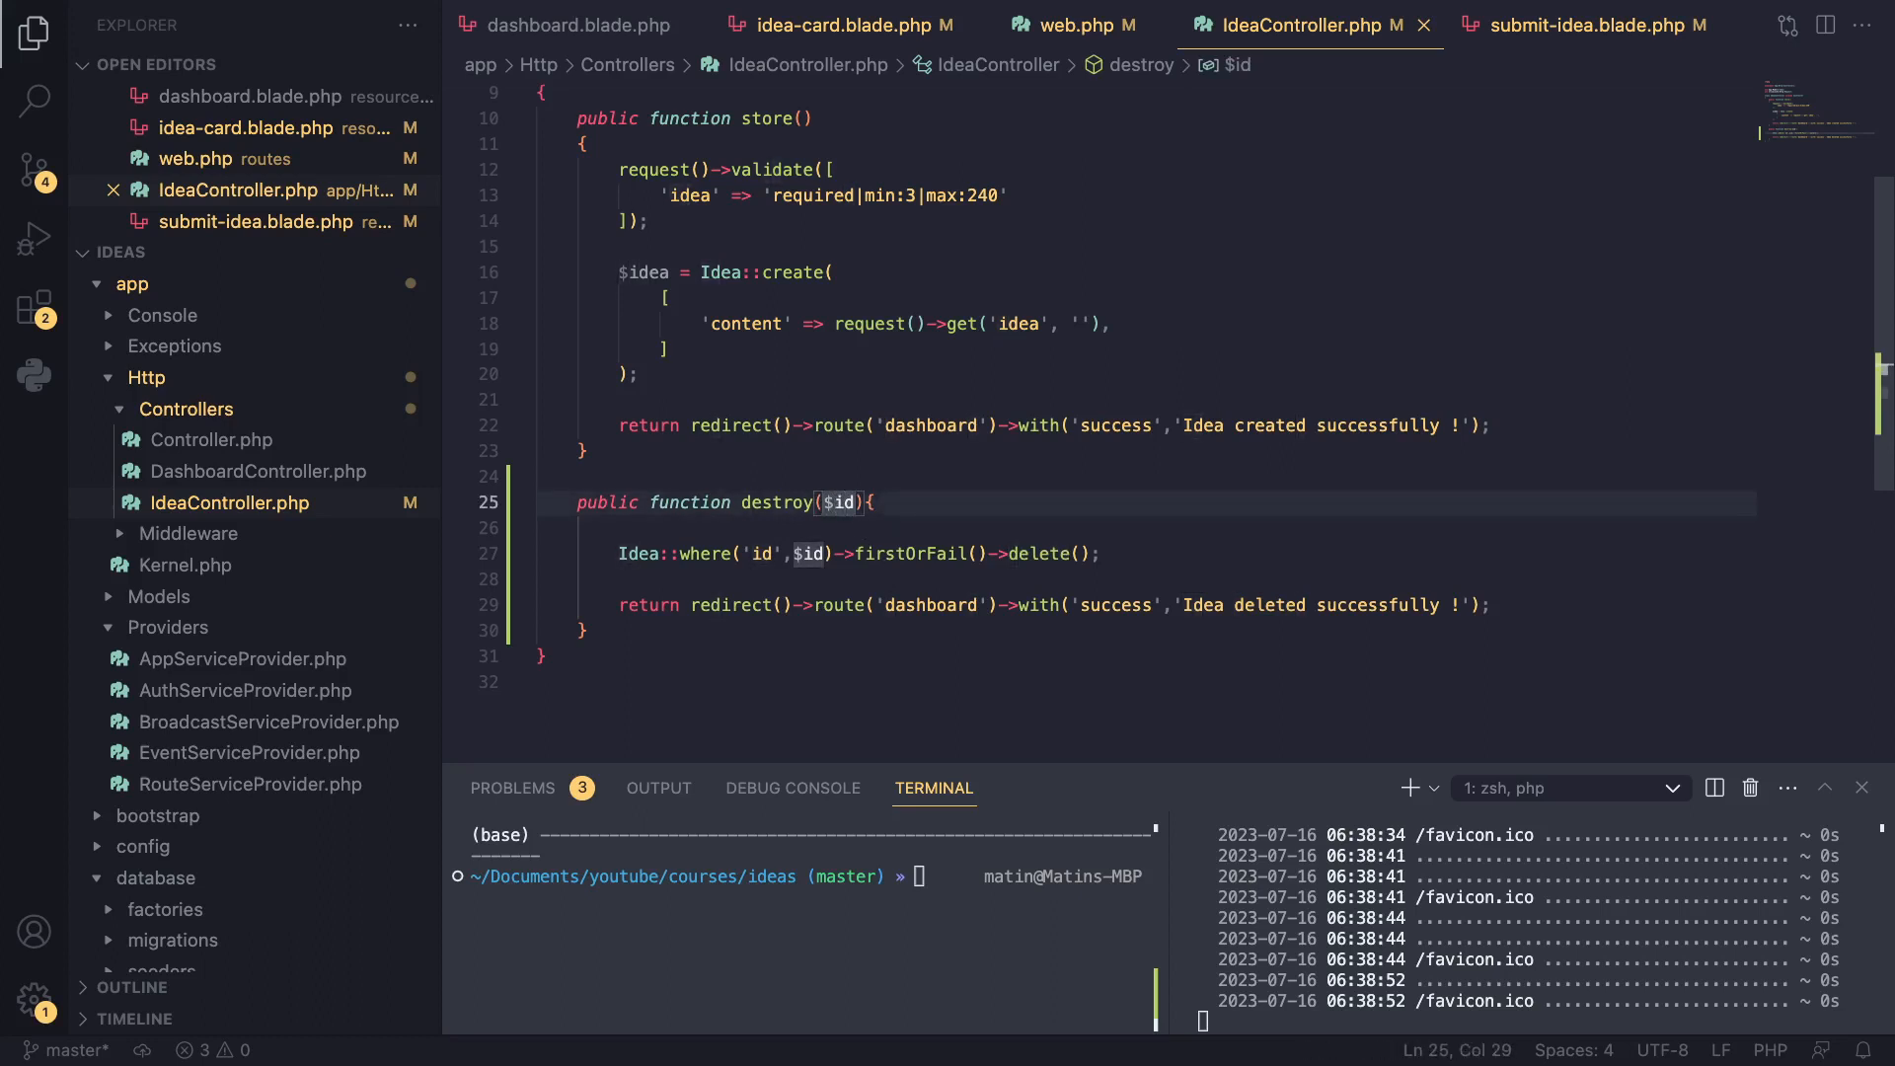
# Type-hint the destroy() parameter as Idea and select $id for renaming
pyautogui.write('Idea')
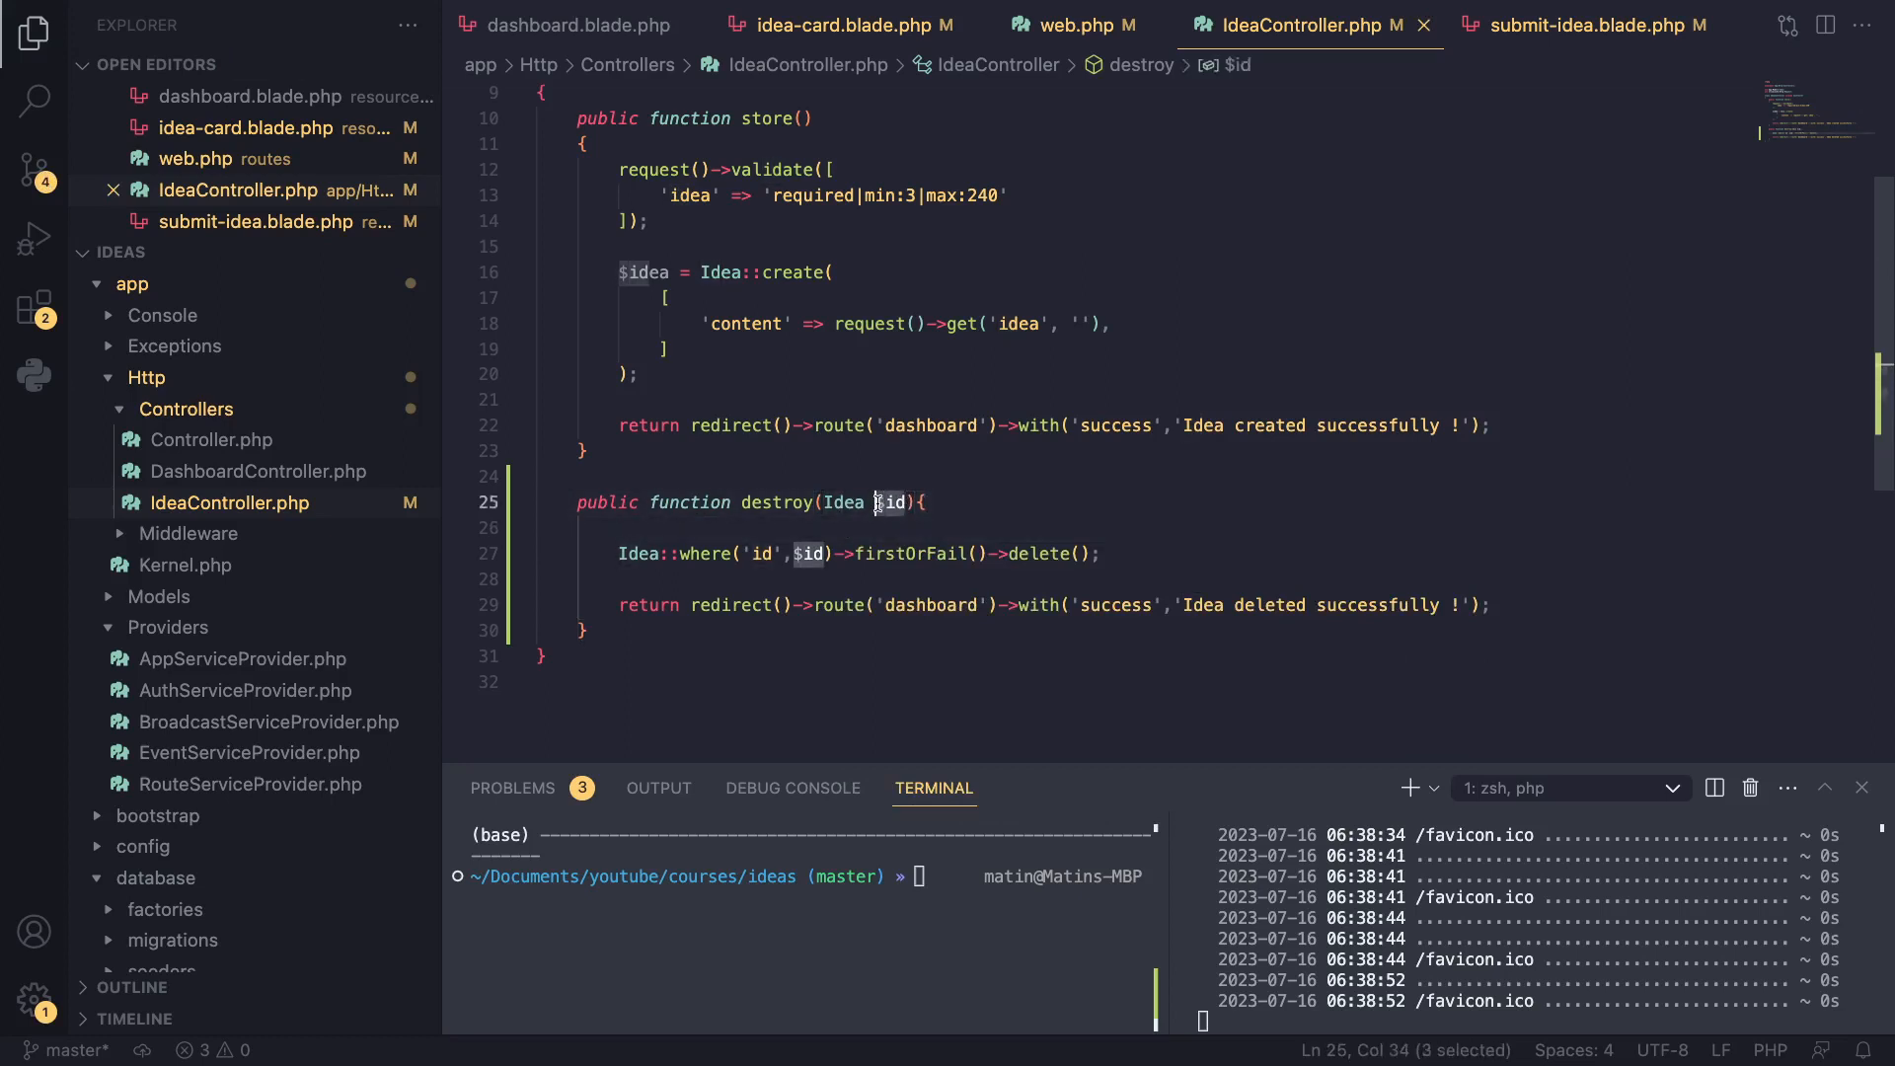
pyautogui.click(1068, 23)
pyautogui.write("return view('ideas.show',c);")
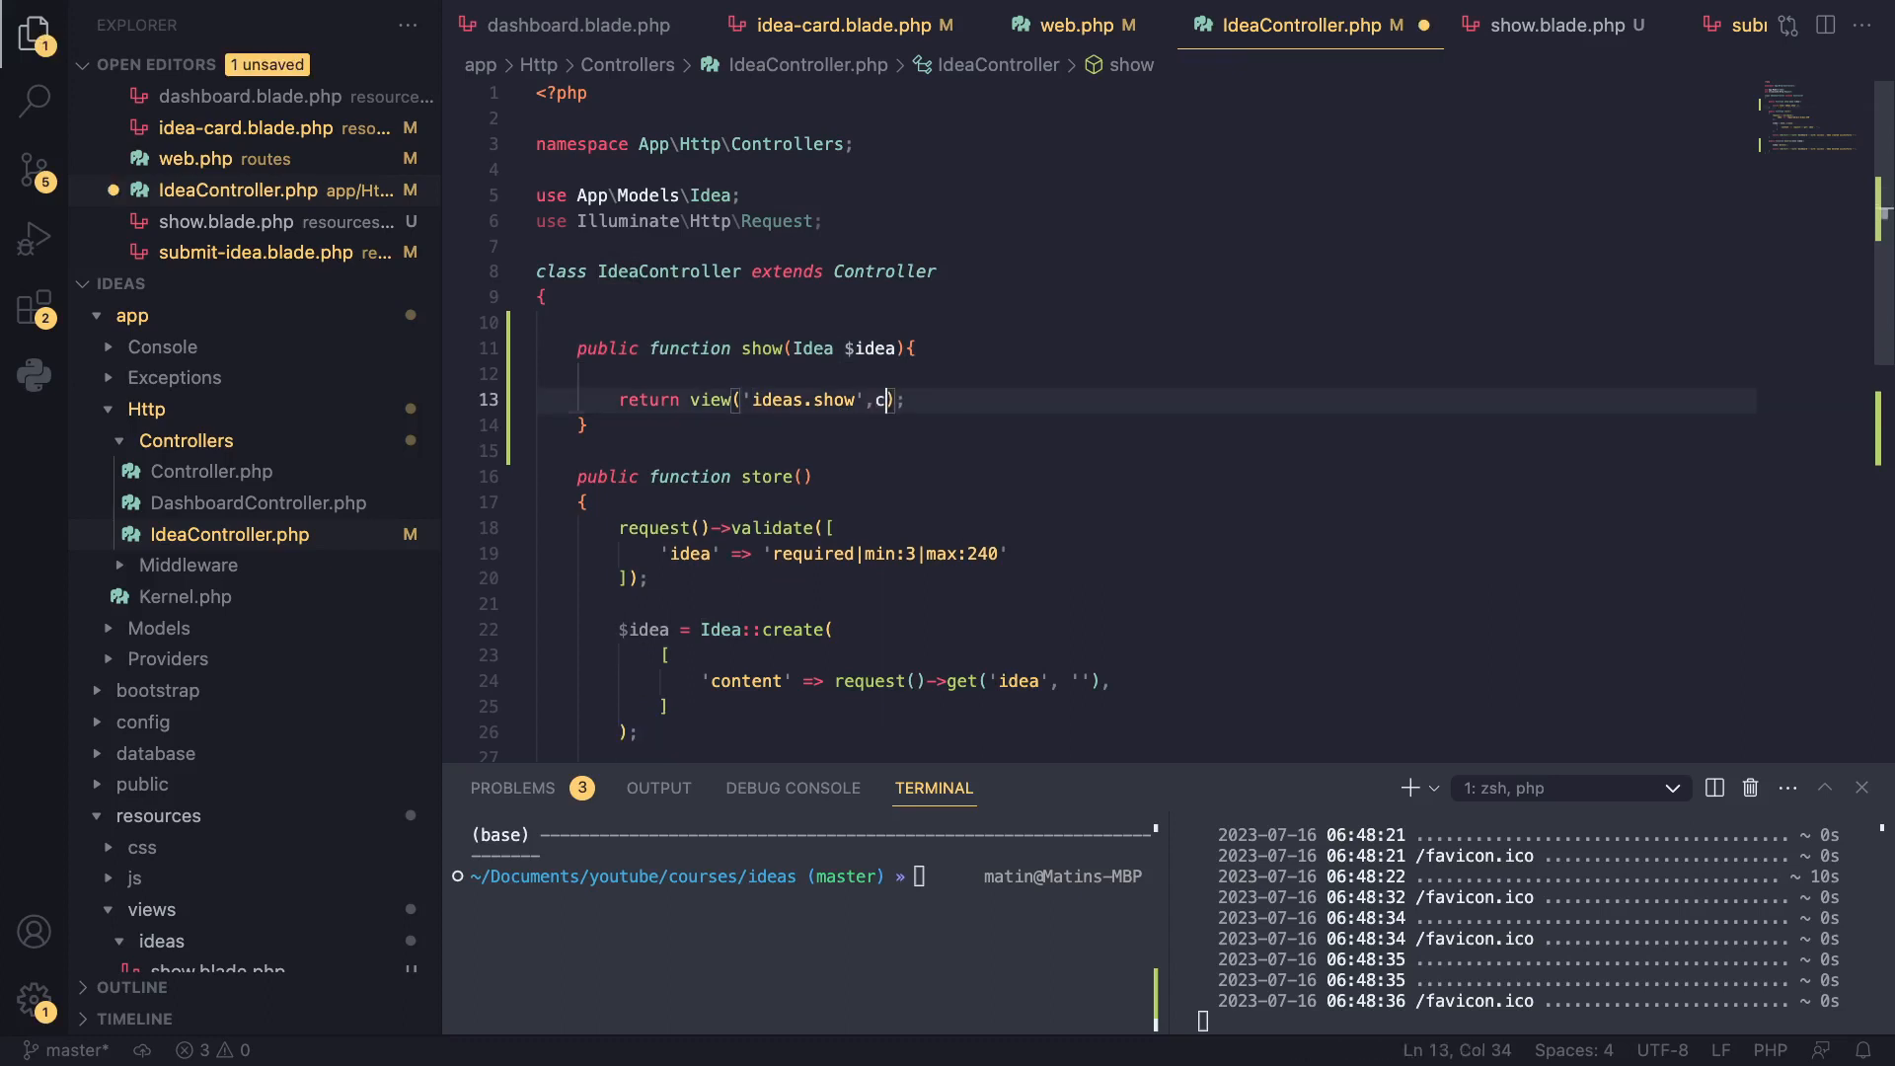
# Pass ['idea' => $idea] as the second argument to view('ideas.show')
pyautogui.write("['idea' => $idea]")
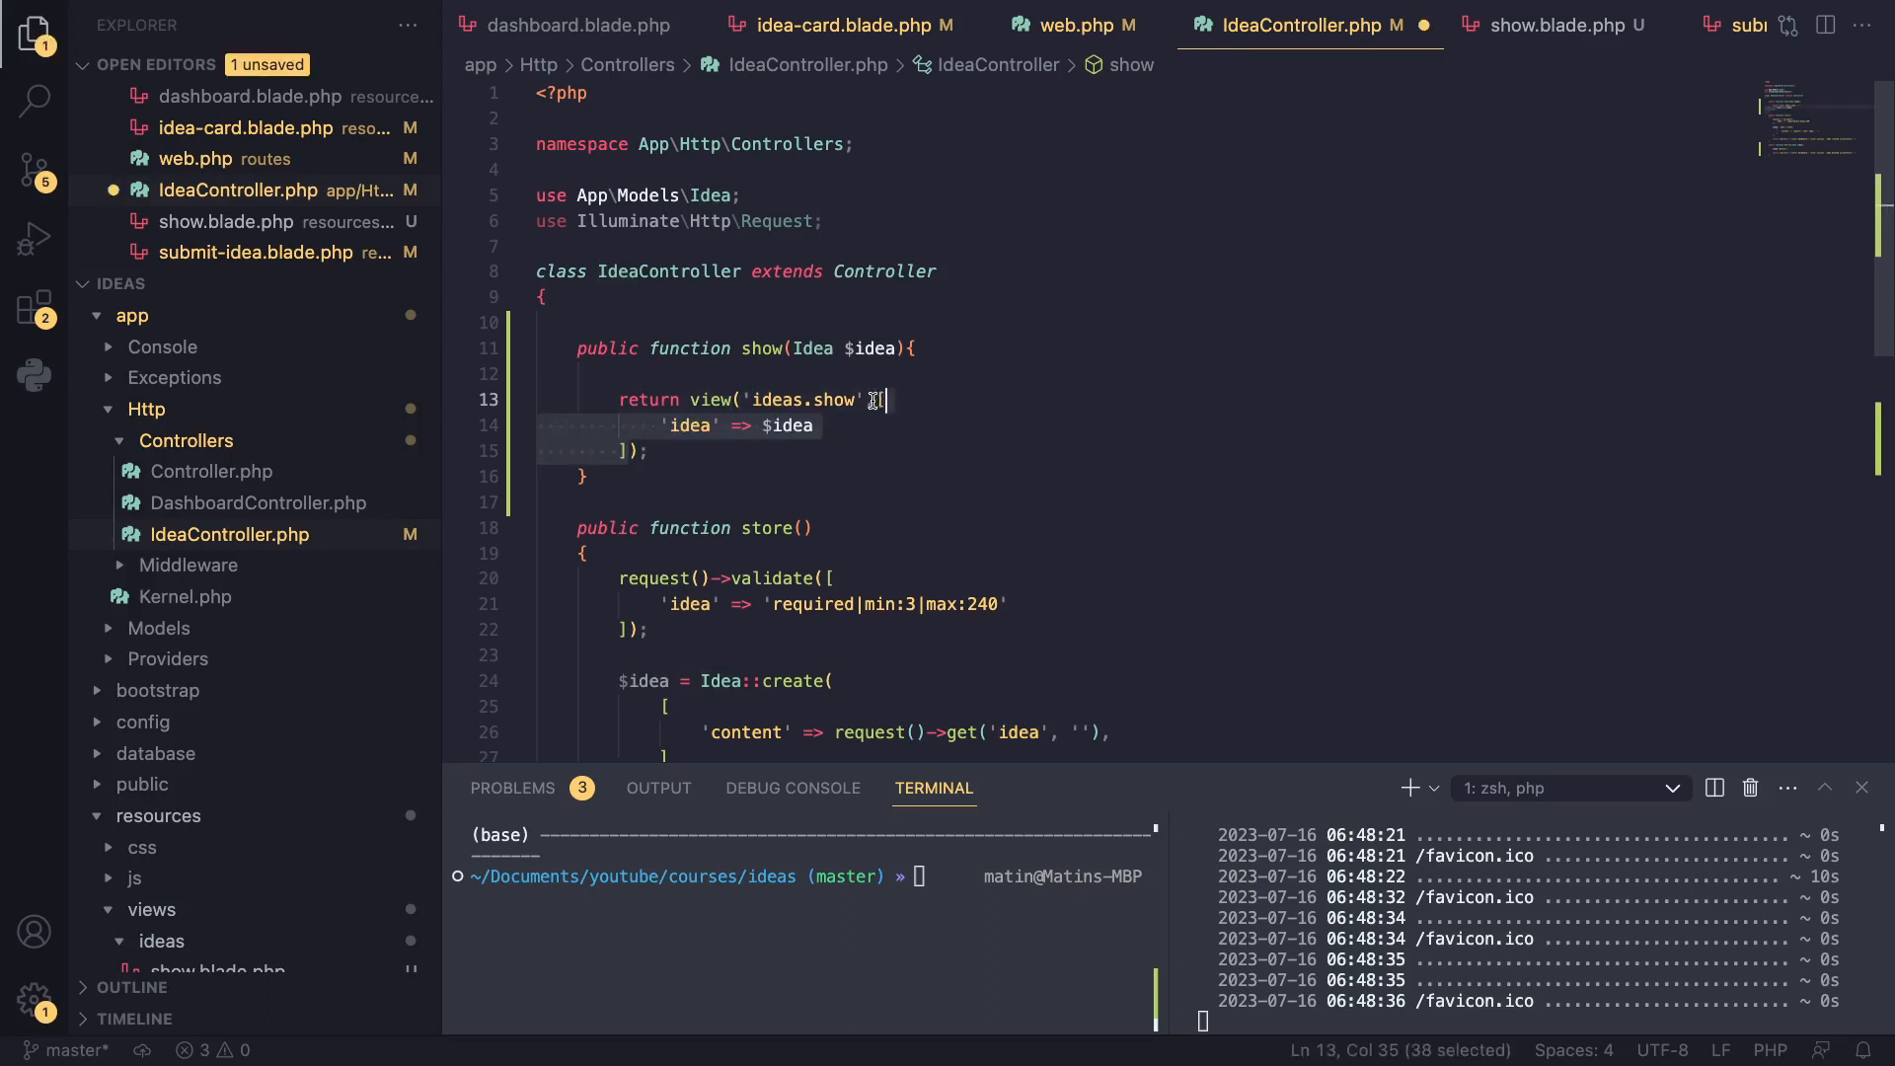